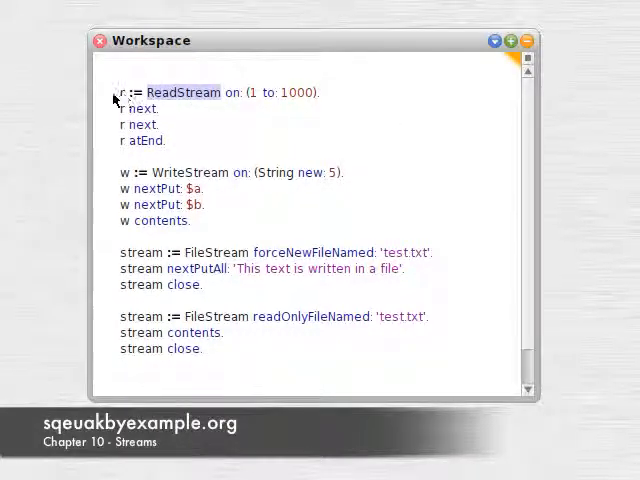
{"action": "mouse_move", "coordinate": [296, 108]}
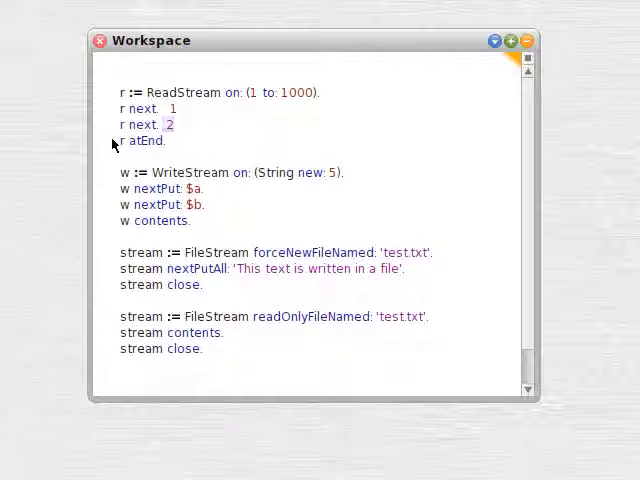
- Evaluate the ReadStream over 1 to 1000 so the first two reads print 1 and 2
{"action": "left_click", "coordinate": [156, 140]}
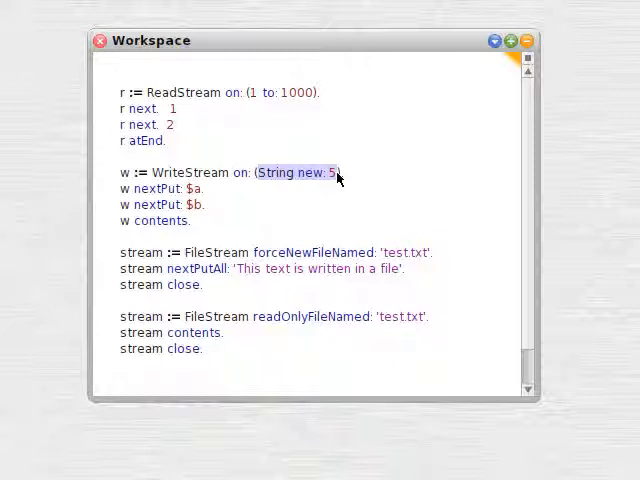
{"action": "mouse_move", "coordinate": [118, 170]}
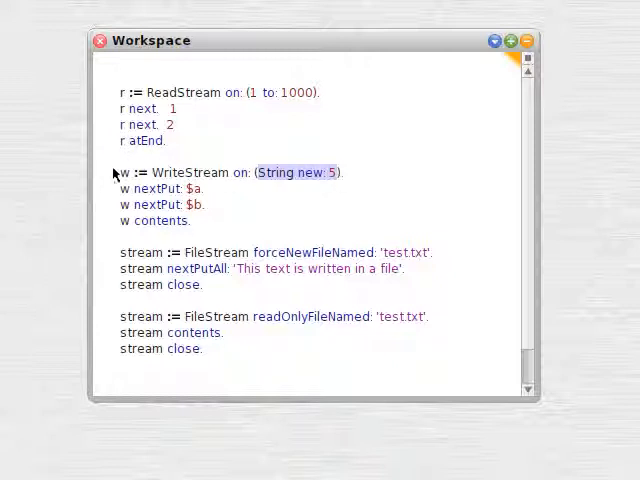
- Create a WriteStream on a 5-character string, put $a and $b, and confirm contents 'ab'
{"action": "triple_click", "coordinate": [230, 172]}
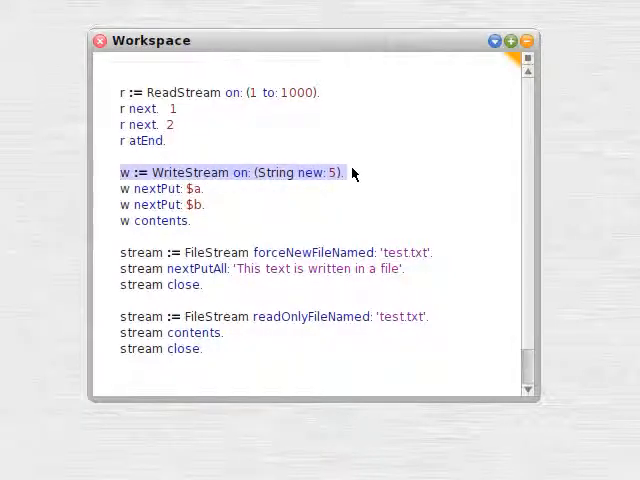
{"action": "left_click", "coordinate": [124, 172]}
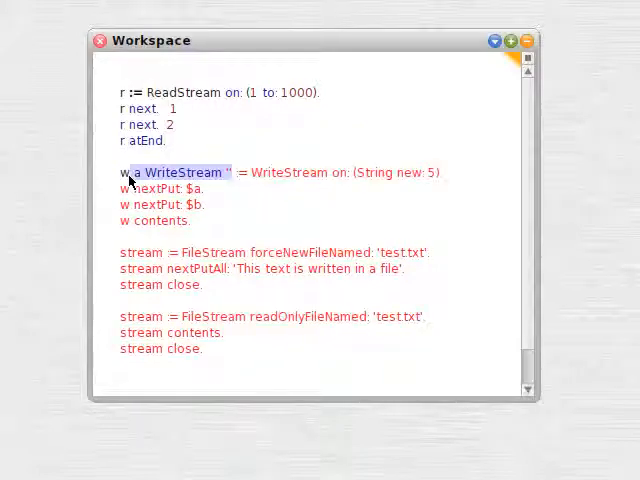
{"action": "mouse_move", "coordinate": [230, 180]}
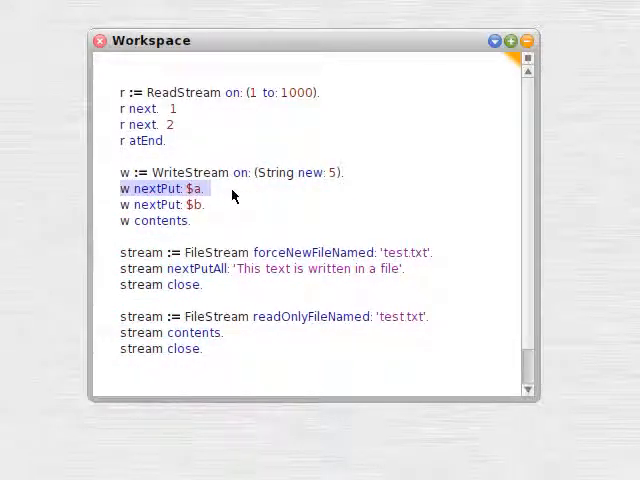
{"action": "left_click", "coordinate": [176, 204]}
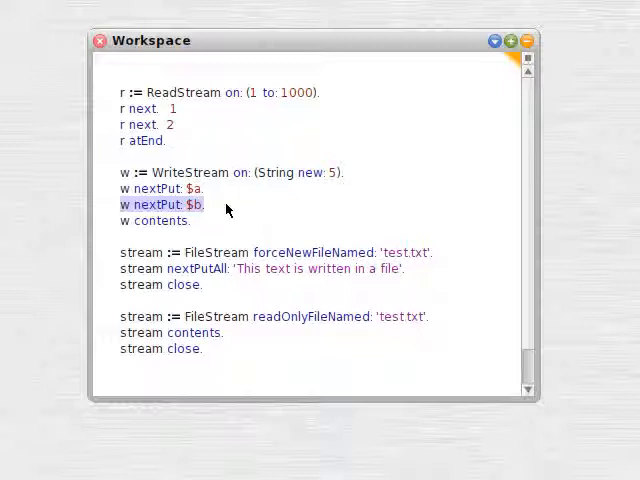
{"action": "left_click", "coordinate": [158, 220]}
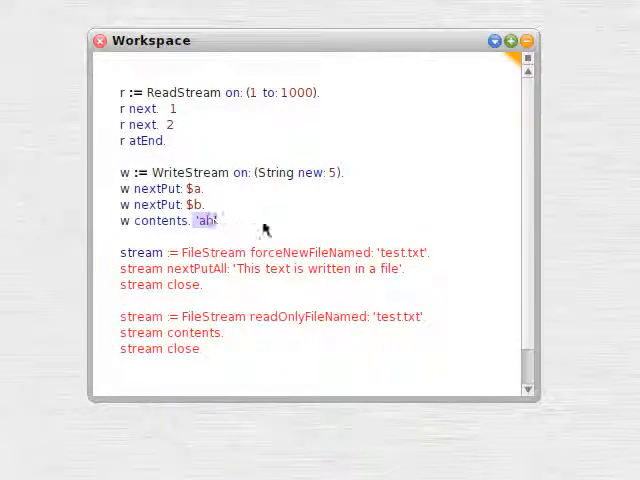
{"action": "key", "text": "Delete"}
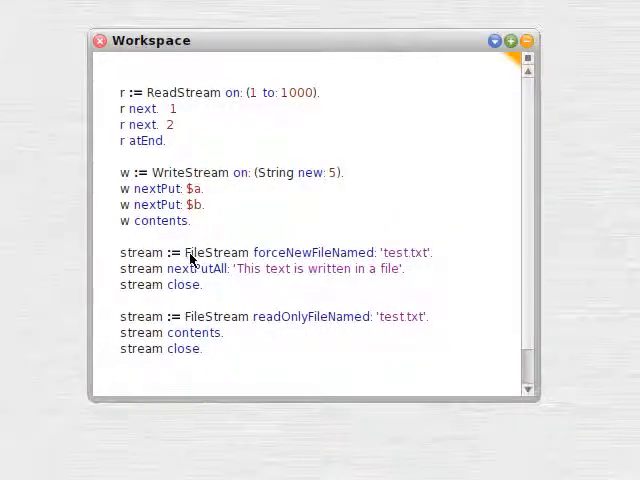
- Evaluate the FileStream lines creating test.txt with 'This text is written in a file'
{"action": "double_click", "coordinate": [216, 252]}
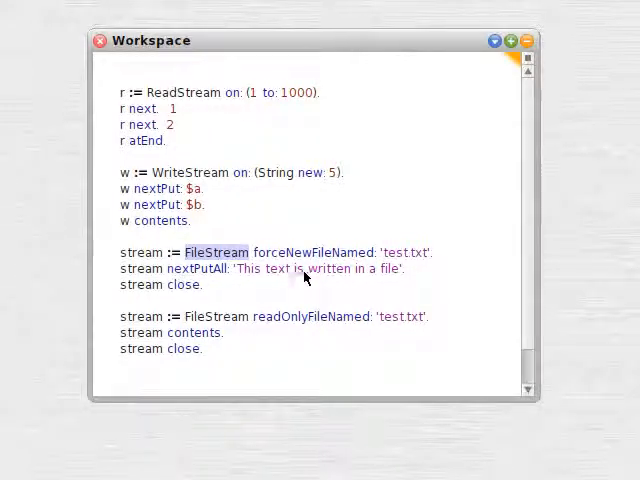
{"action": "mouse_move", "coordinate": [180, 300]}
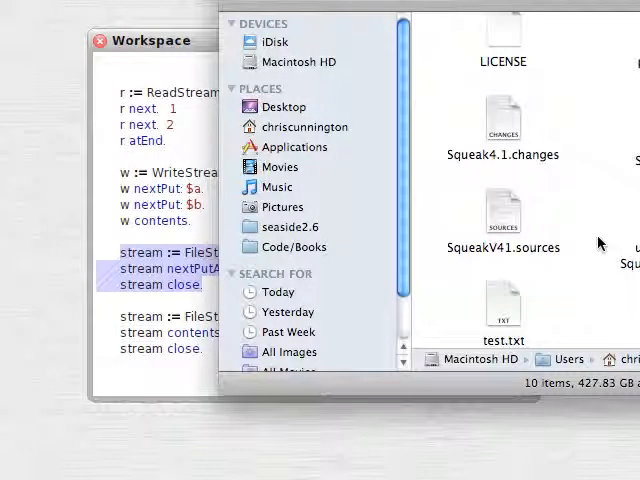
- Open test.txt from Finder to show 'This text is written in a file'
{"action": "left_click", "coordinate": [504, 304]}
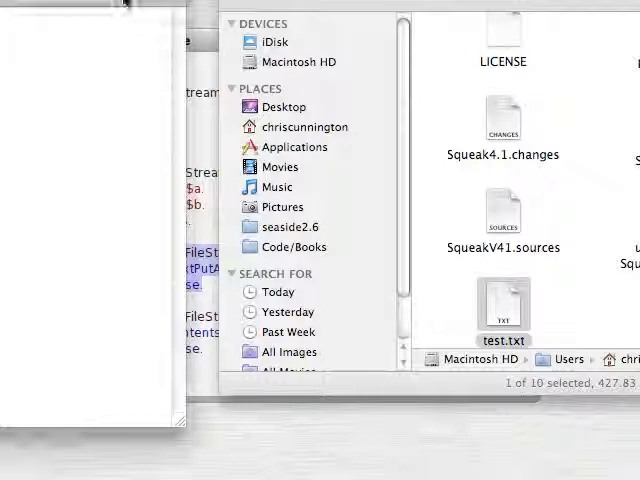
{"action": "double_click", "coordinate": [504, 304]}
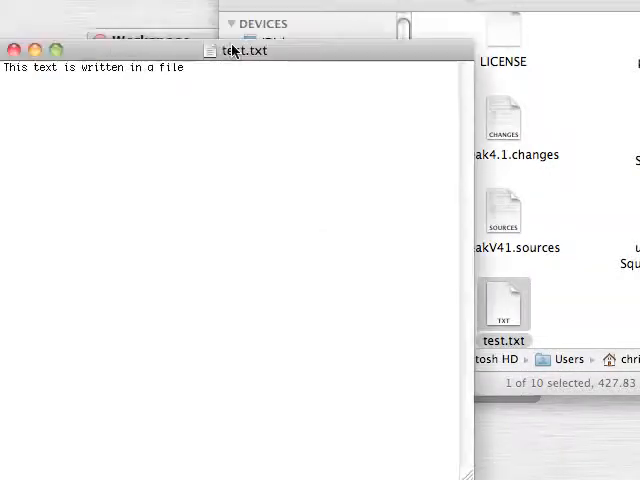